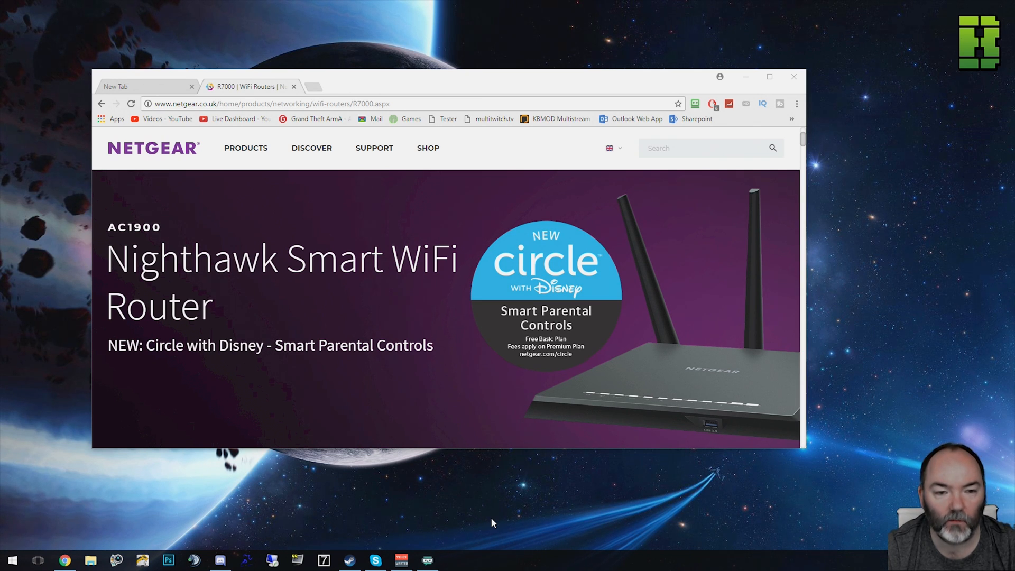
# - Log in to the router admin interface at 192.168.1.1 from a new tab
pyautogui.click(146, 85)
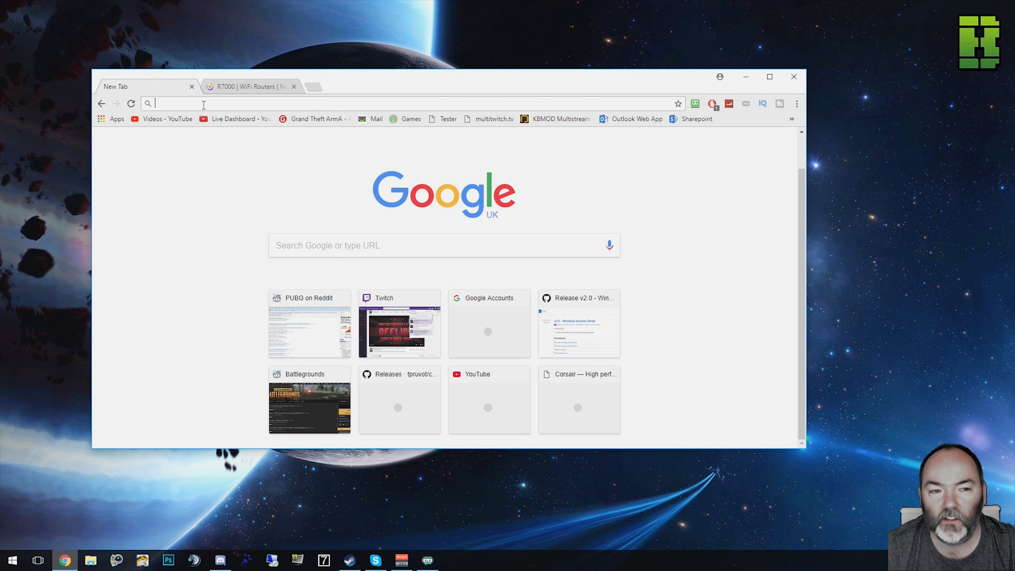
pyautogui.write('192.168.1.1')
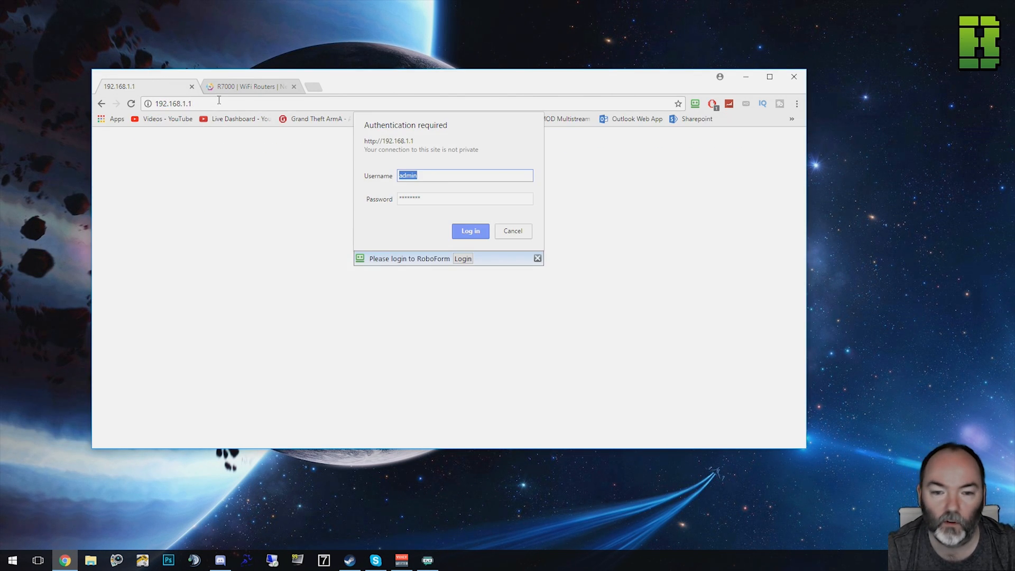
pyautogui.click(470, 231)
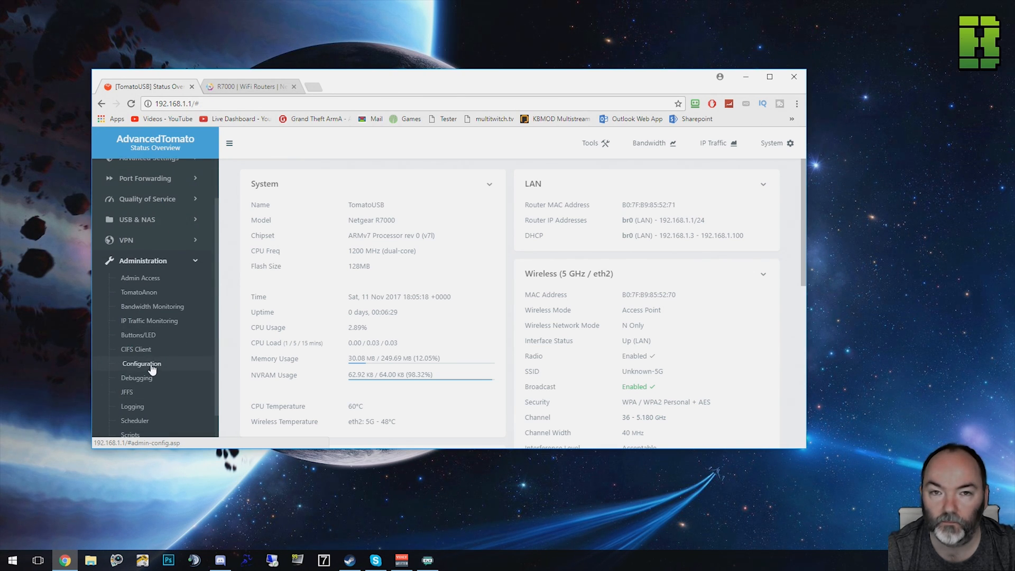
# - Go to Administration > Configuration and review the Restore Default Configuration options
pyautogui.click(141, 363)
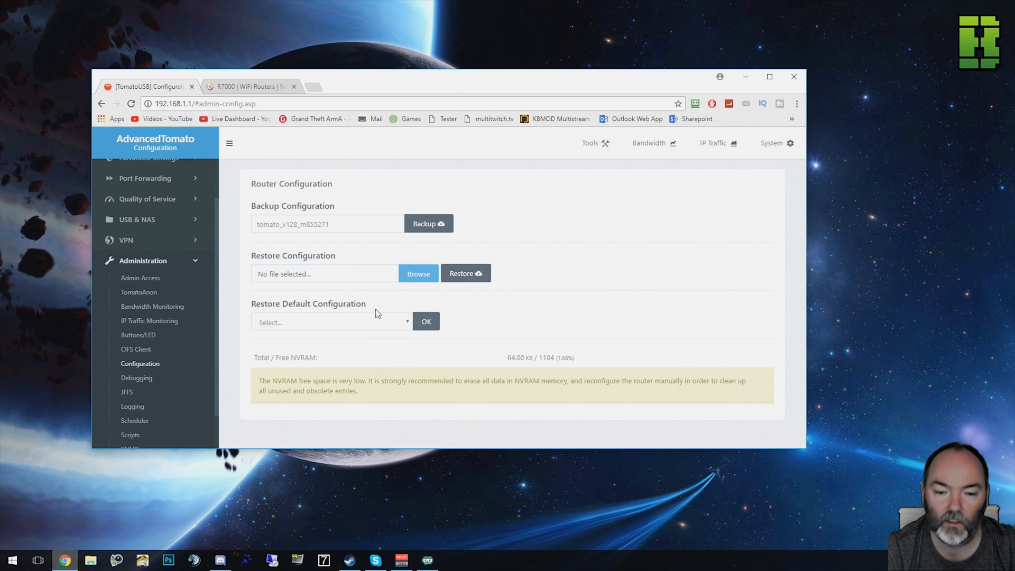
pyautogui.click(330, 322)
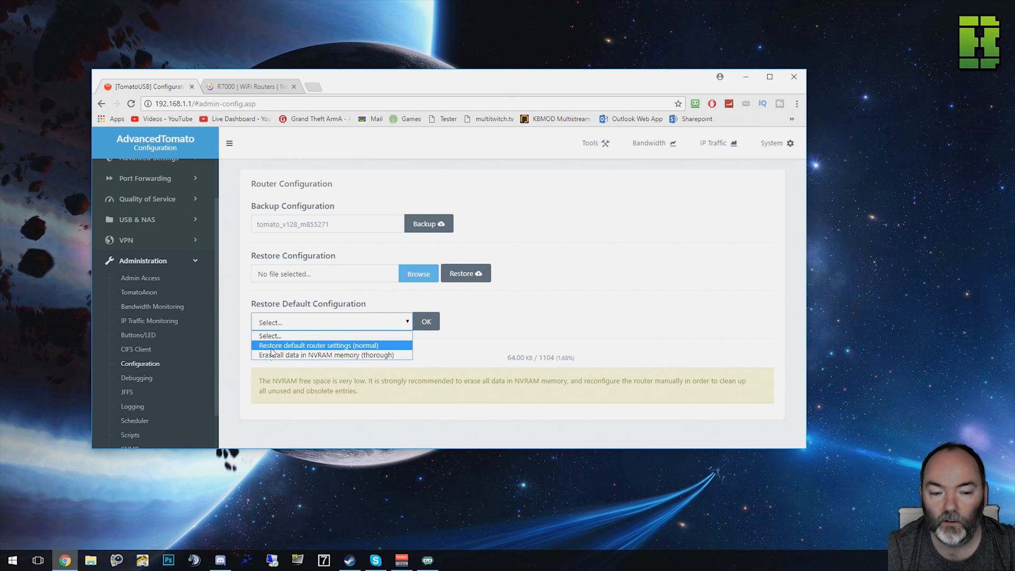
pyautogui.moveTo(330, 355)
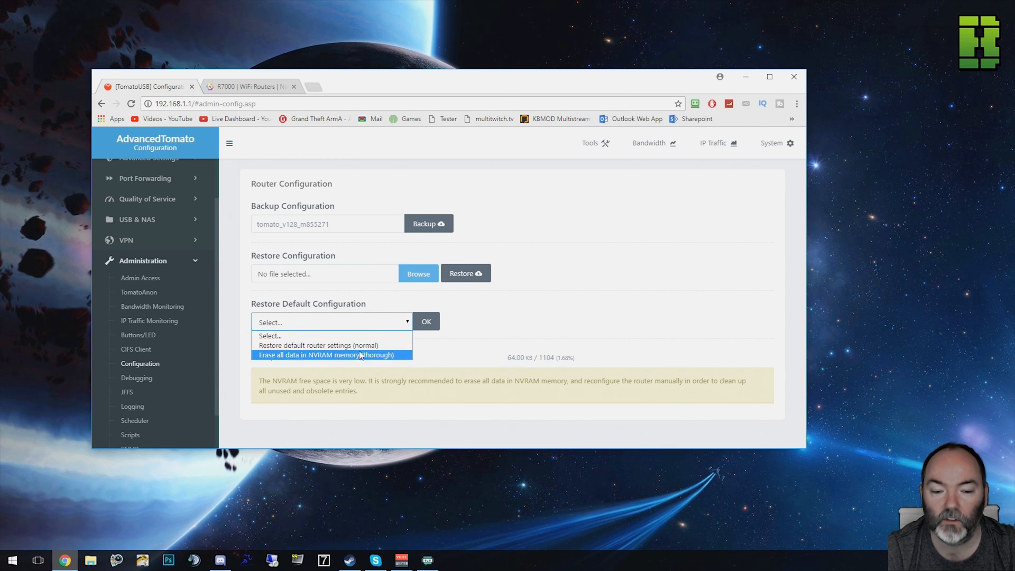
pyautogui.moveTo(335, 360)
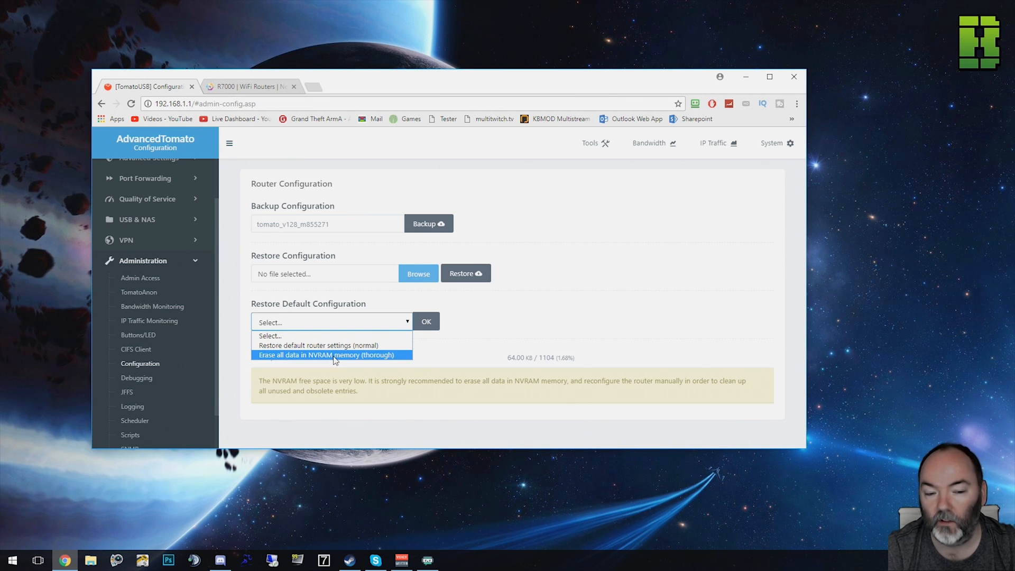
pyautogui.moveTo(387, 361)
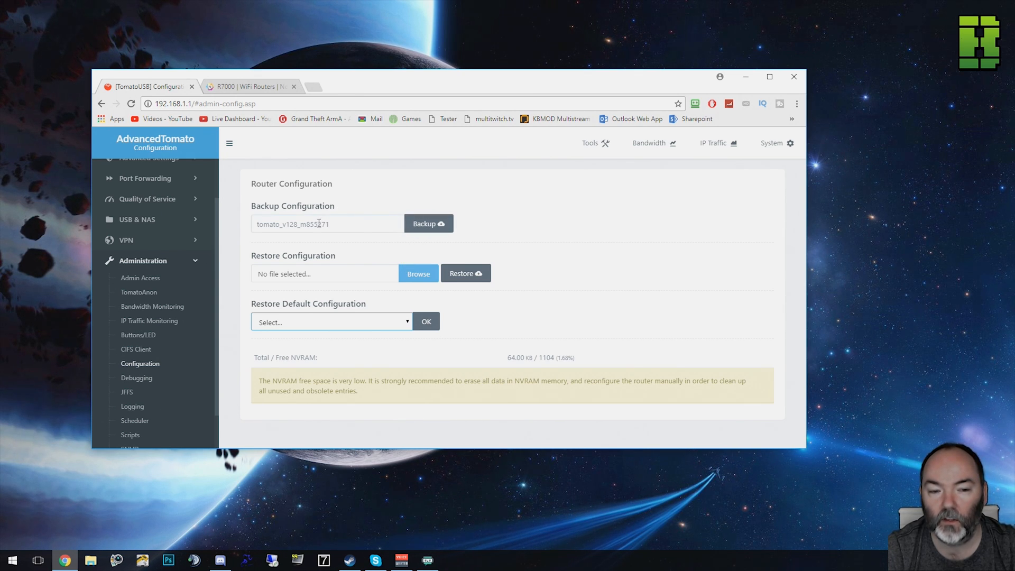
# - Download the configuration backup and keep the .cfg file despite Chrome's warning
pyautogui.click(429, 223)
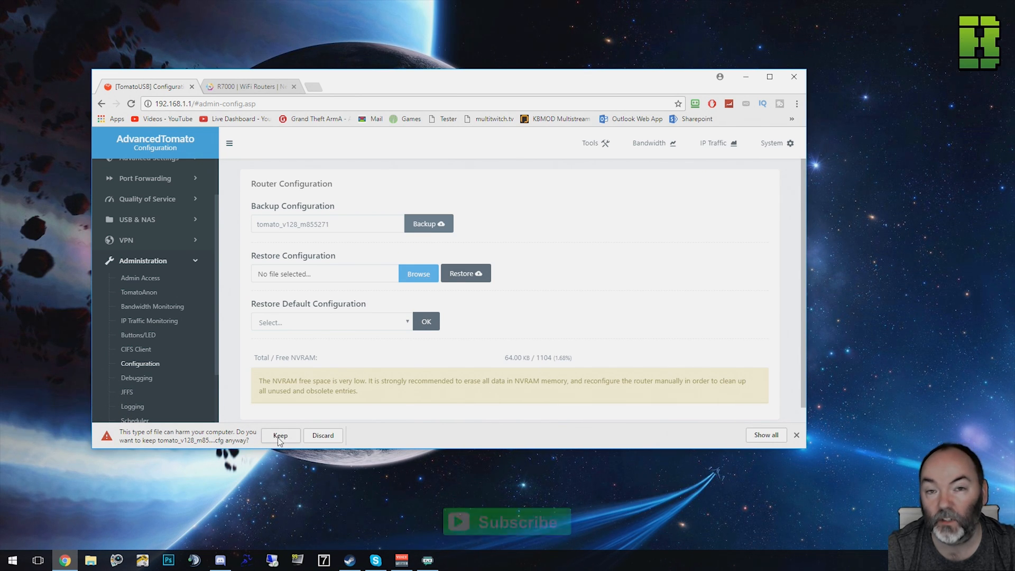
pyautogui.click(280, 435)
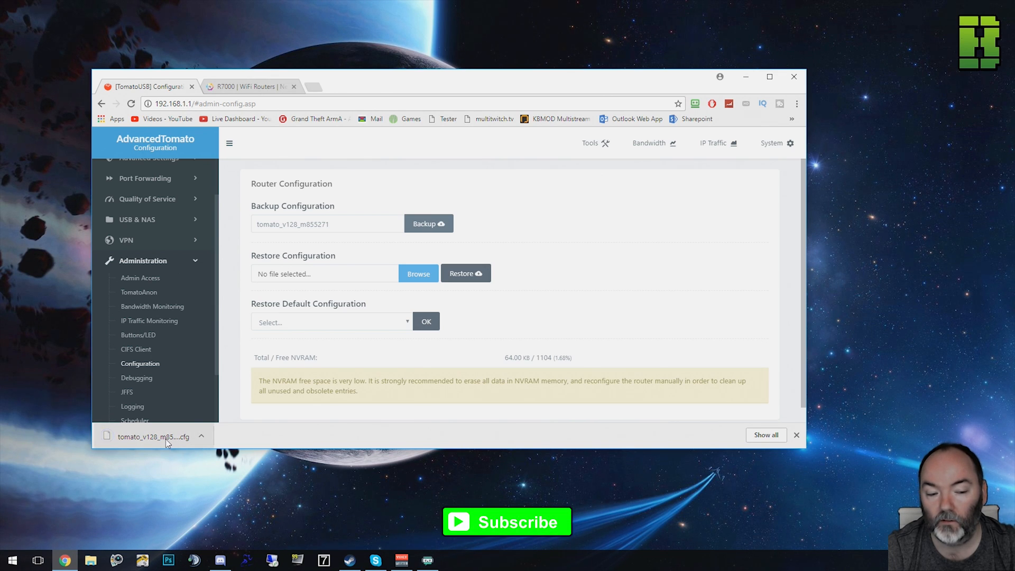
pyautogui.moveTo(365, 446)
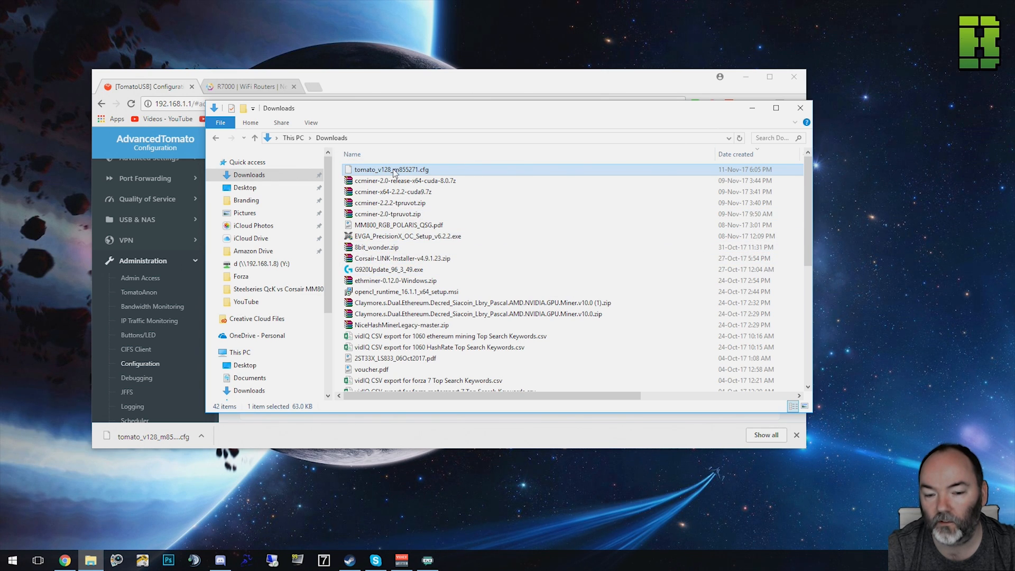
pyautogui.moveTo(392, 169)
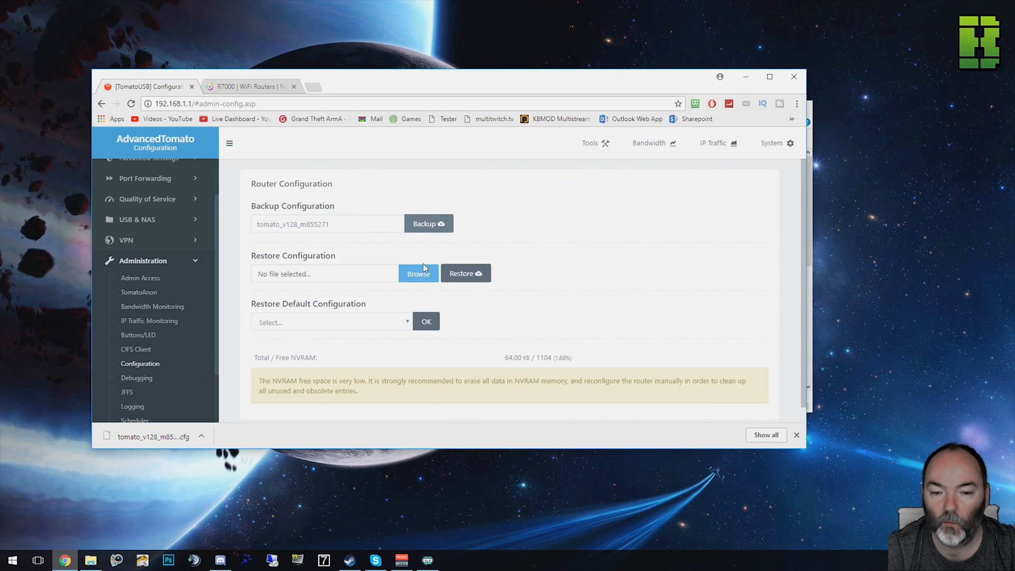
# - Restore the router from tomato_v128_m855271.cfg and confirm the restore
pyautogui.click(418, 273)
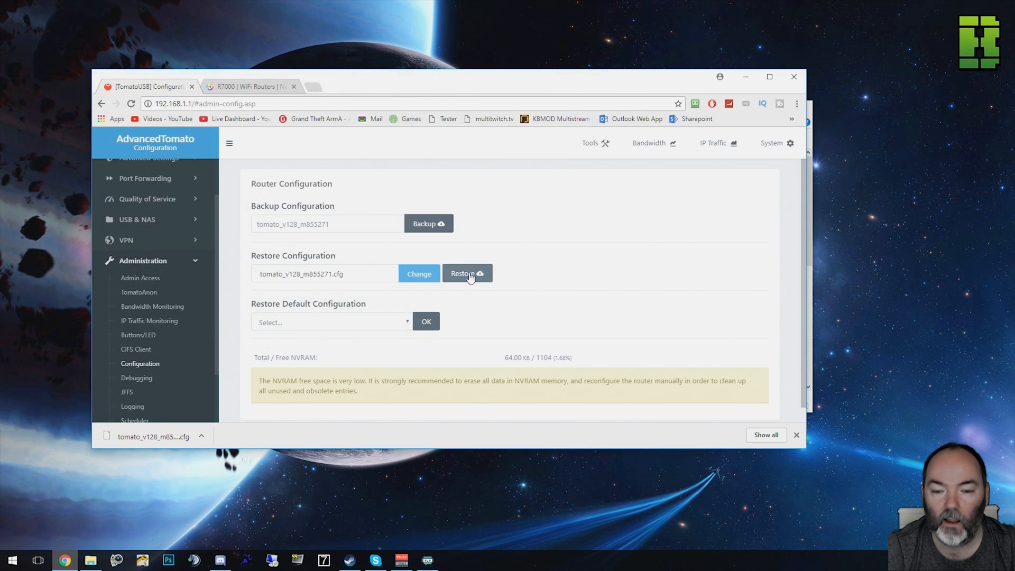
pyautogui.click(467, 273)
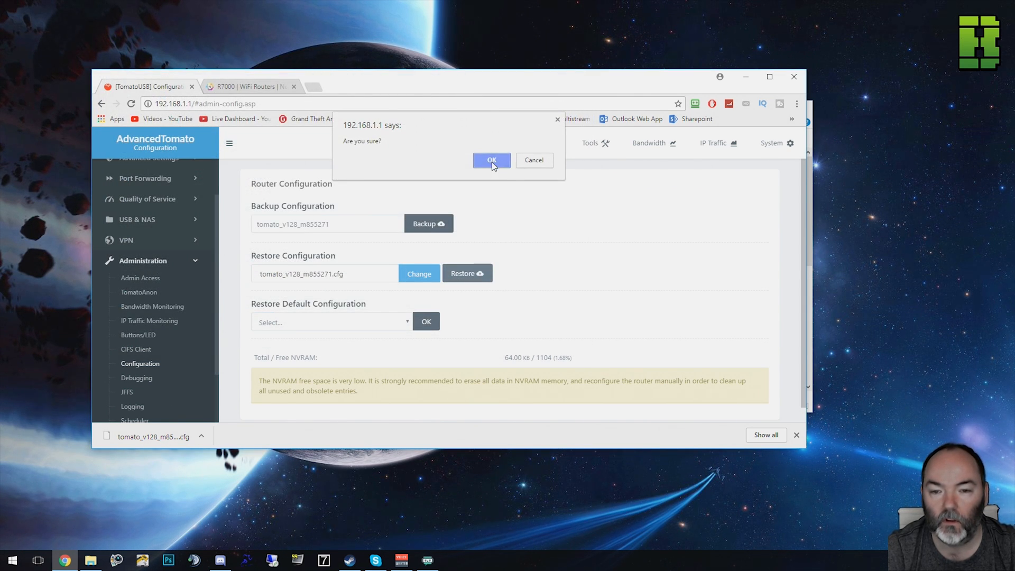
pyautogui.click(491, 160)
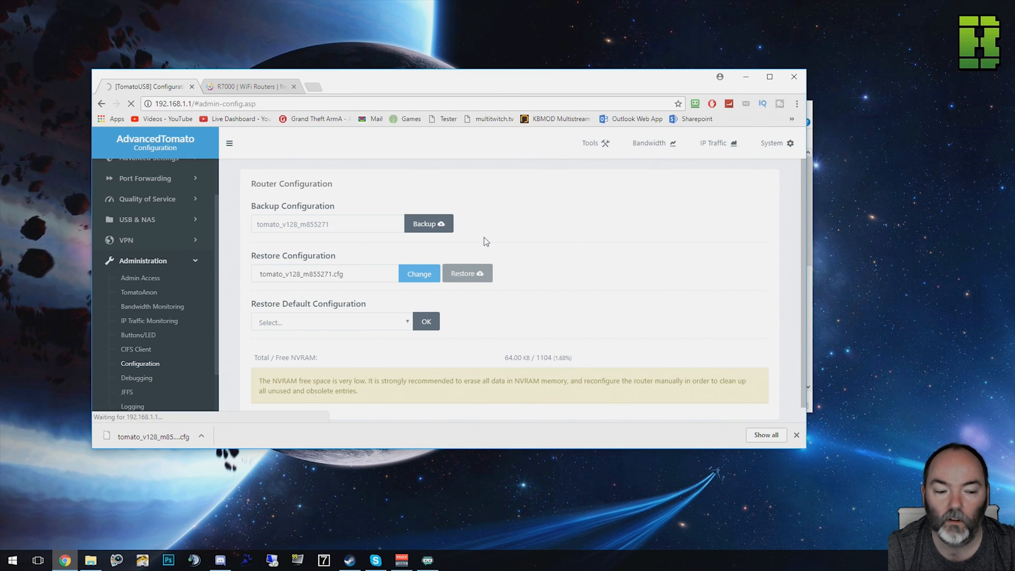
# - Wait through the reboot until the Status Overview reloads with fresh uptime
pyautogui.click(467, 273)
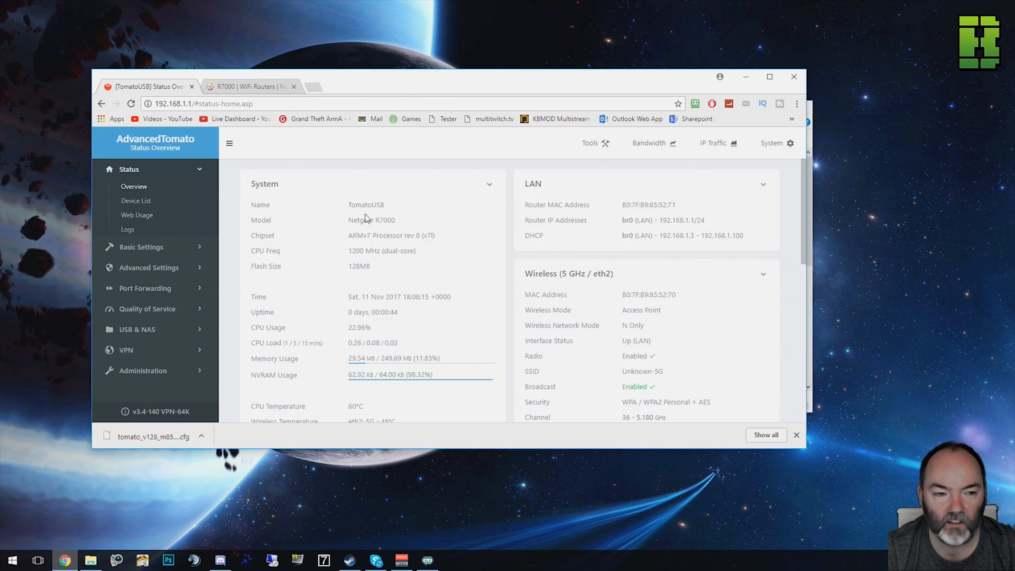
pyautogui.moveTo(374, 208)
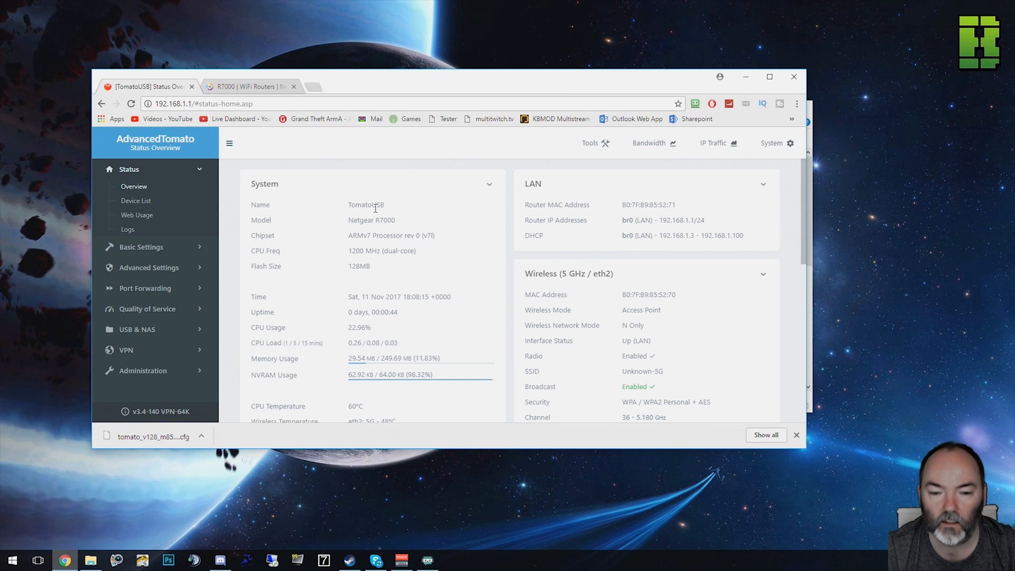